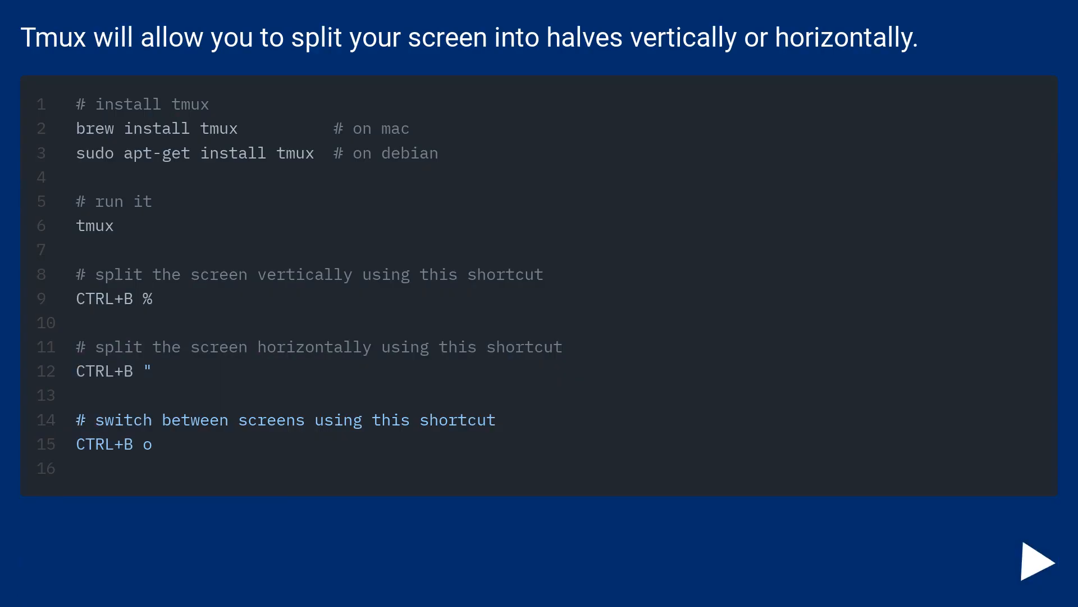
left_click(1038, 560)
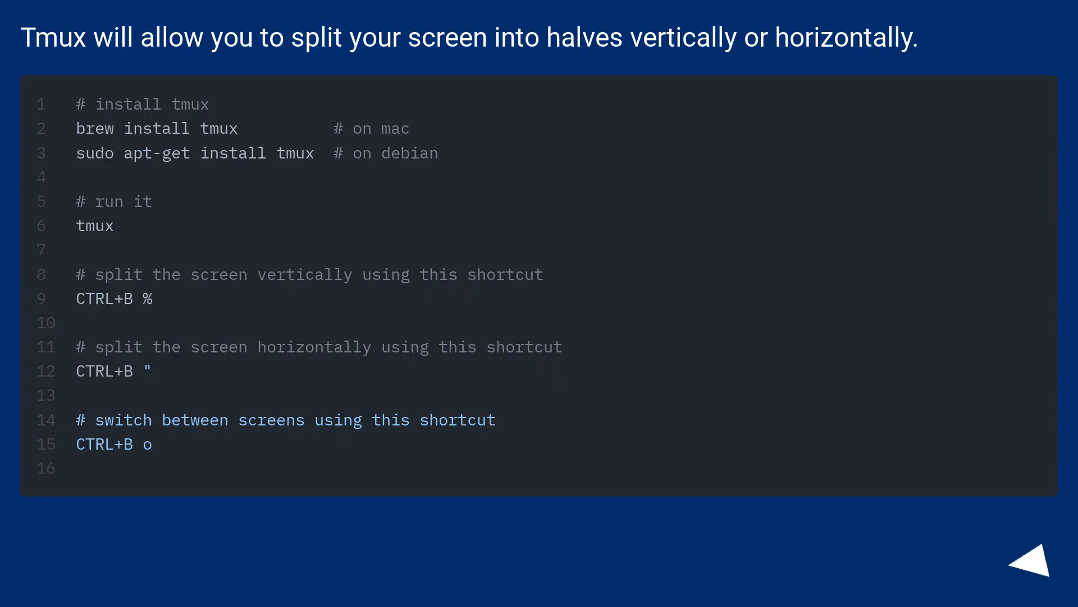
left_click(1029, 564)
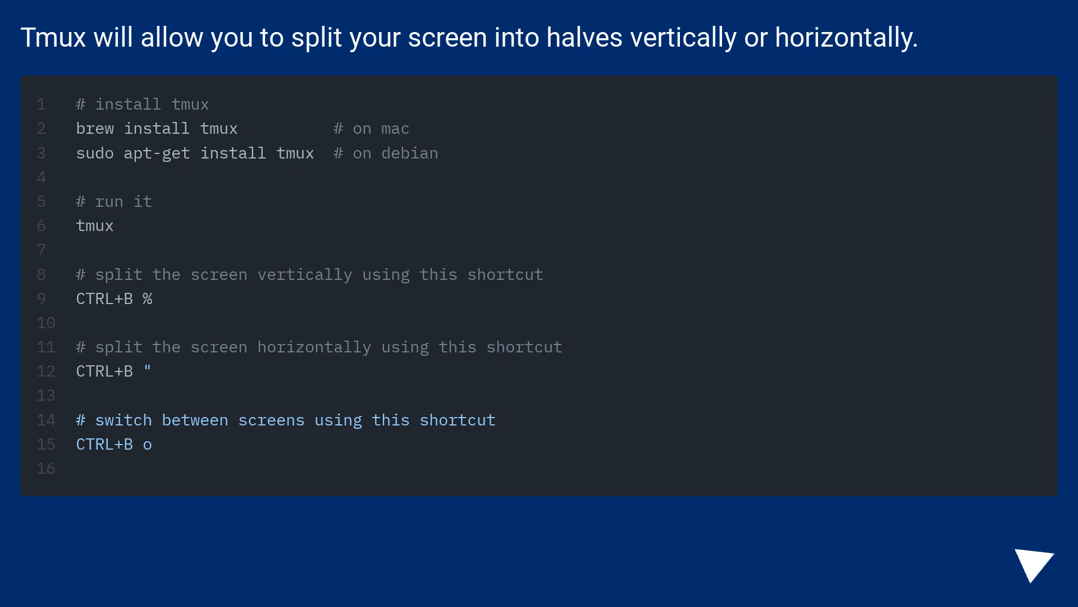
left_click(1030, 562)
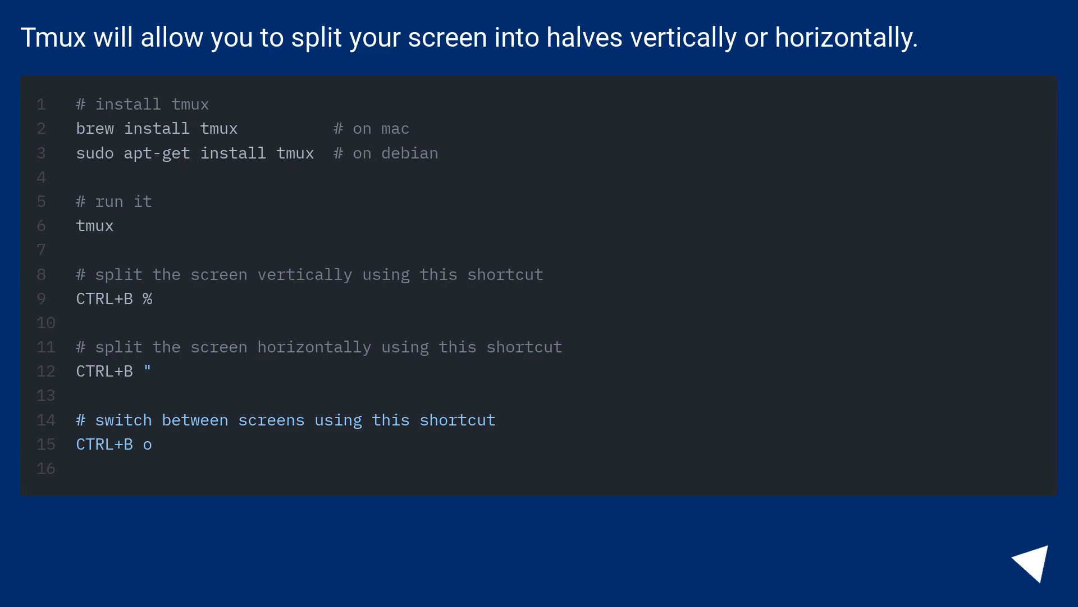
left_click(1035, 559)
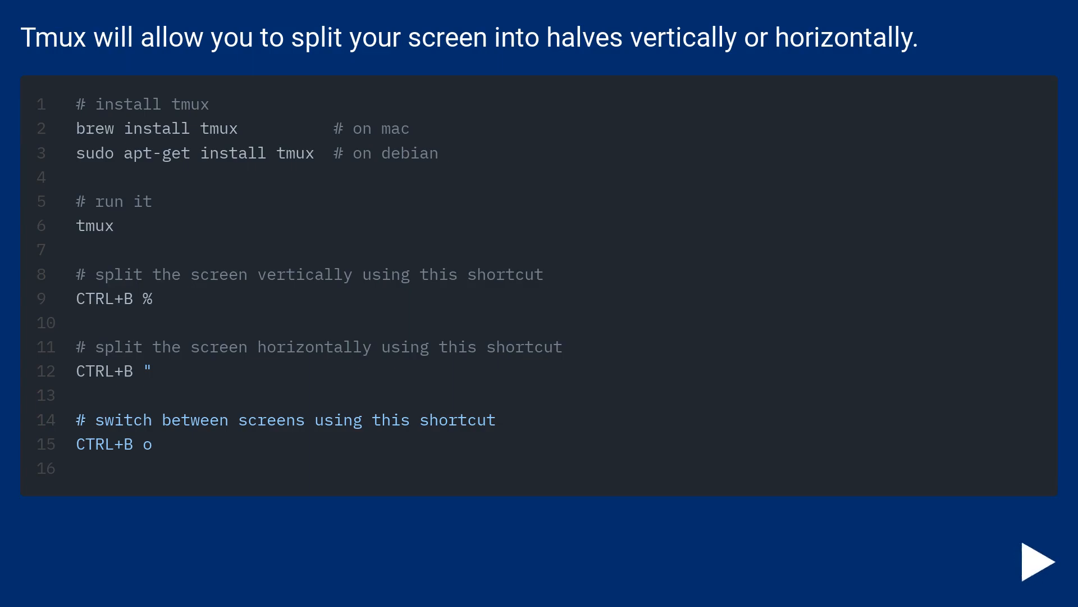
left_click(1038, 564)
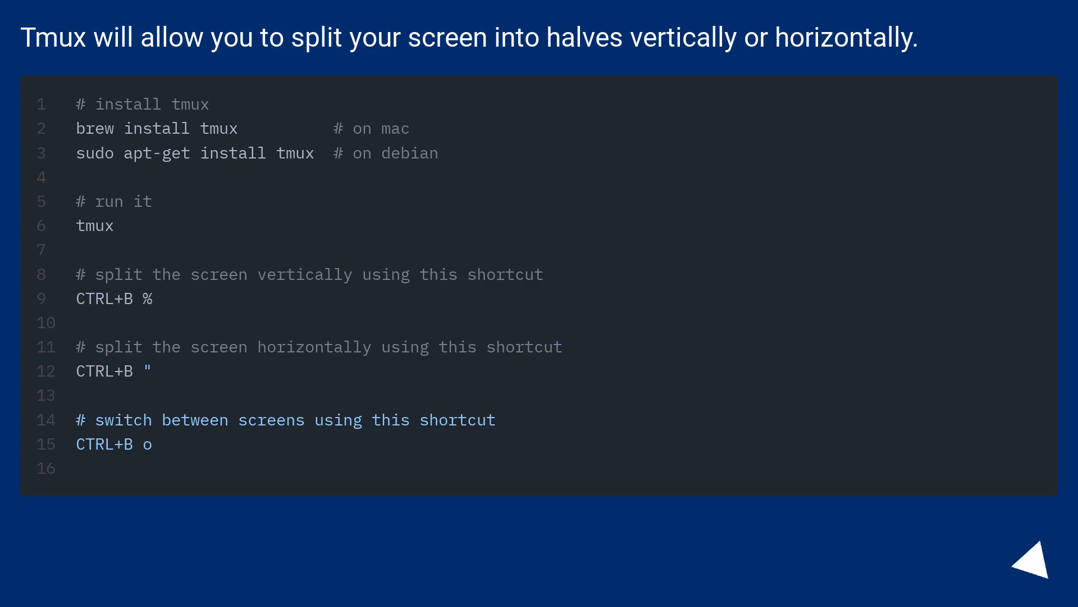